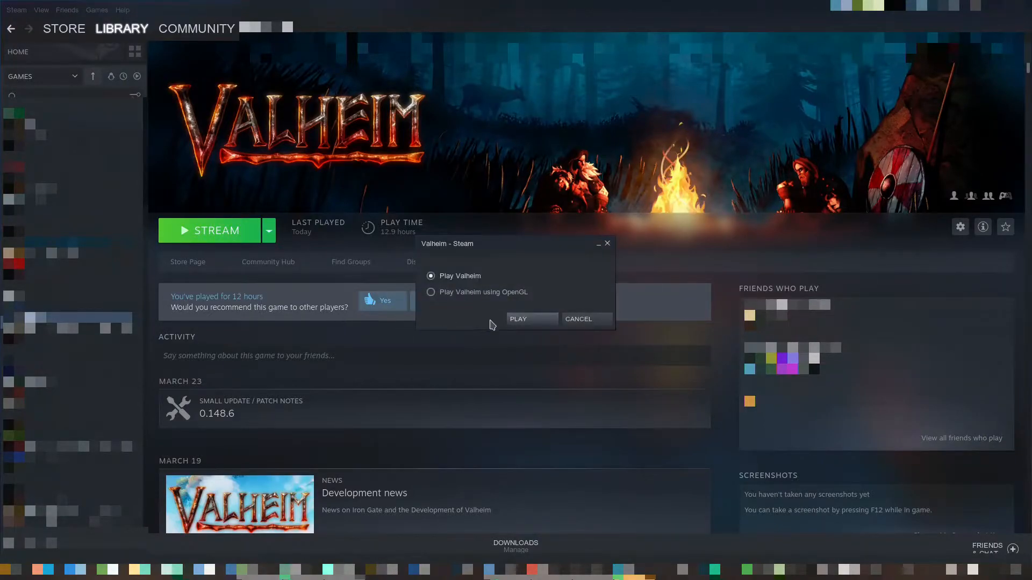
Launch Valheim with the standard renderer, reach character select, then begin streaming from the host
click(517, 319)
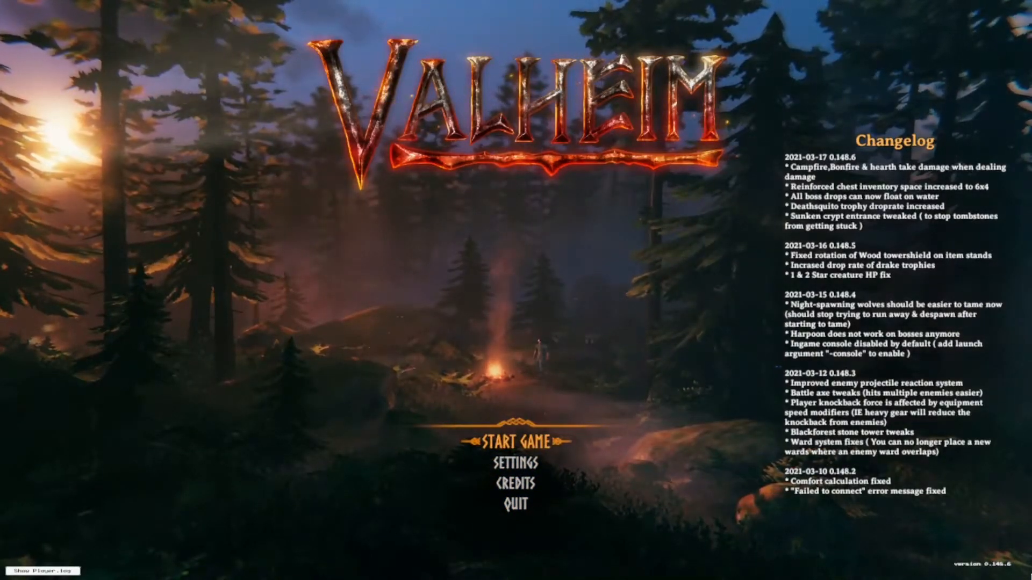
click(515, 439)
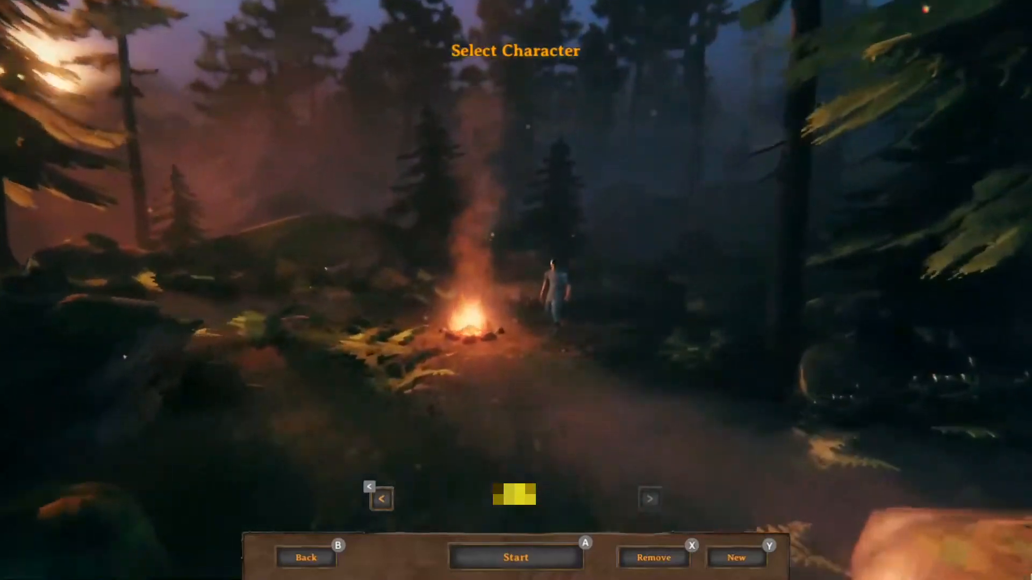
click(305, 557)
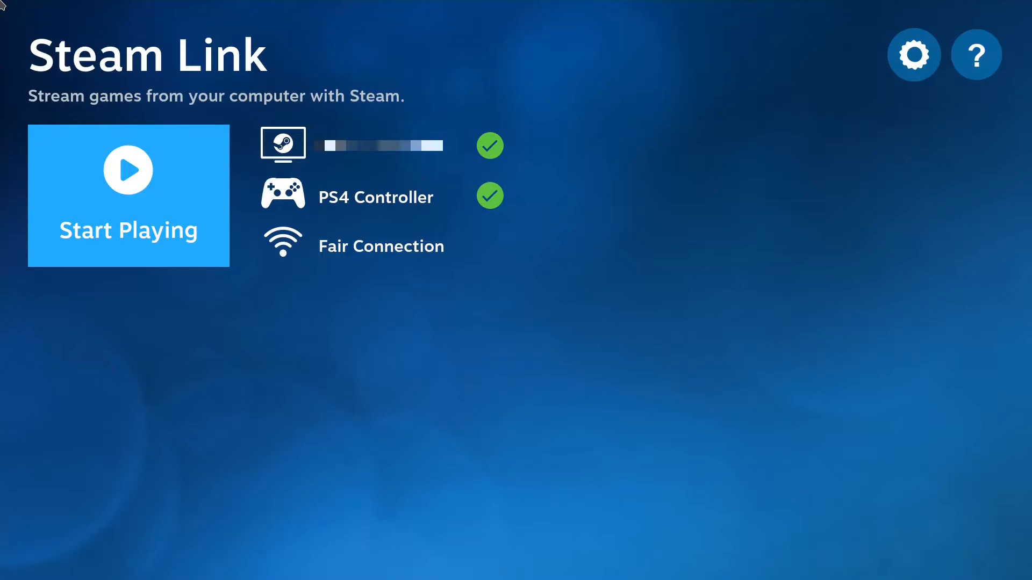
click(128, 195)
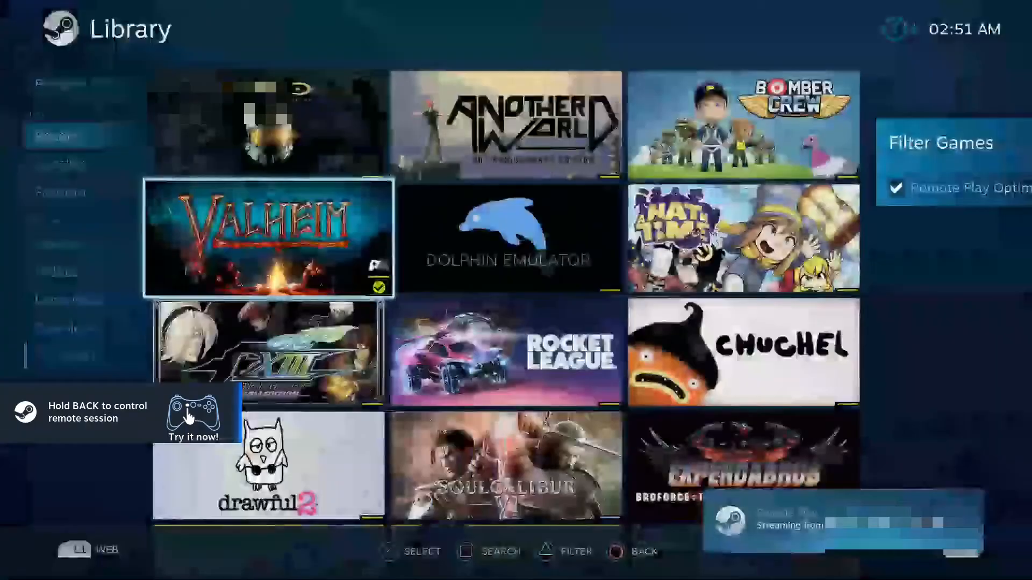
Return from the remote Library to the Big Picture home and open Steam Settings
click(267, 237)
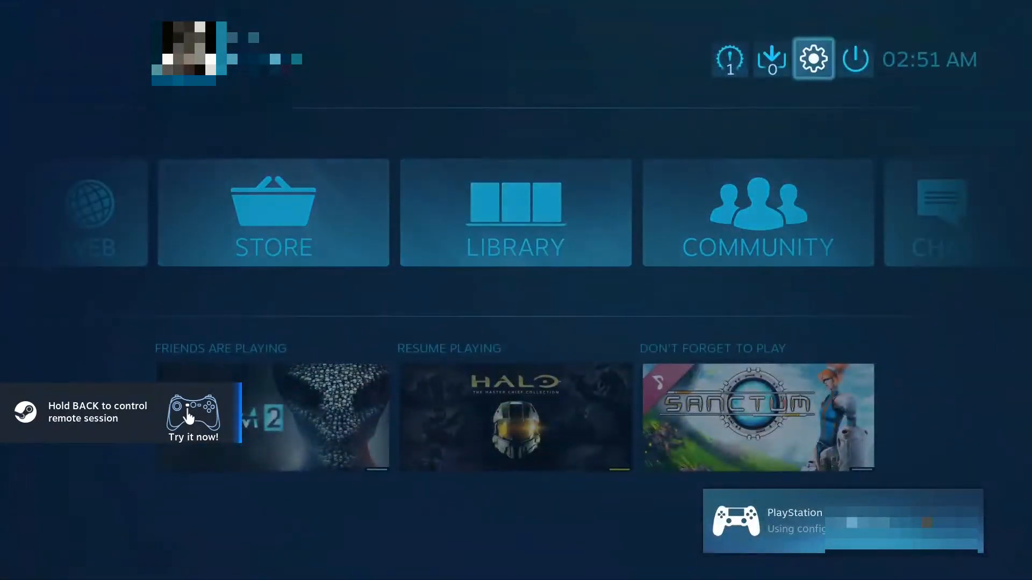
click(812, 58)
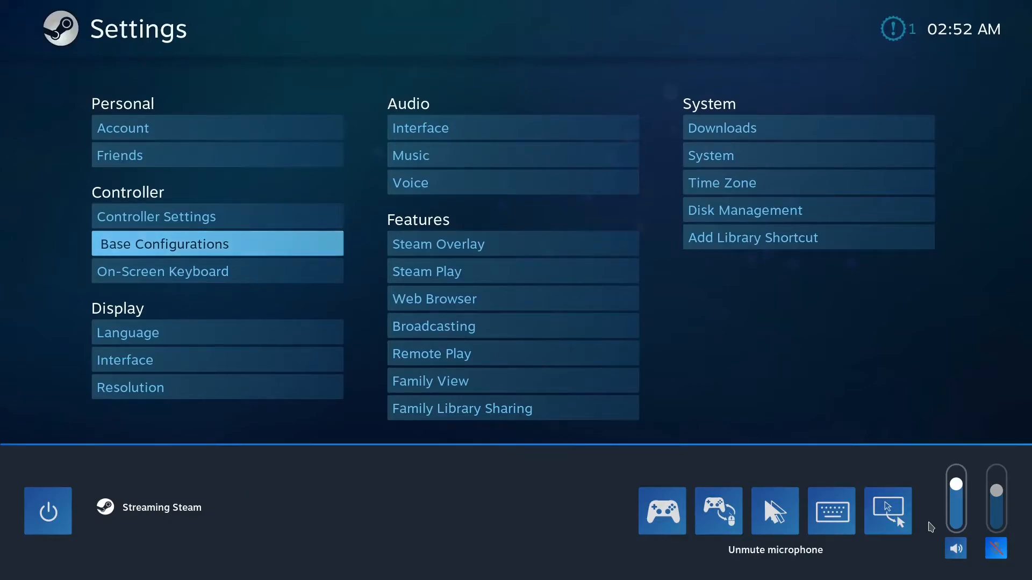
mouse_move(831, 511)
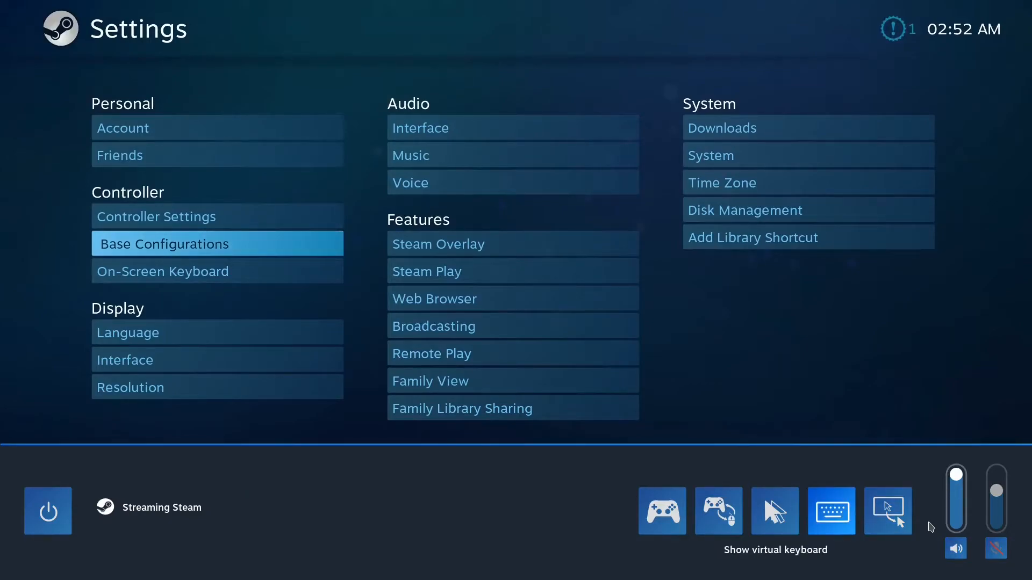
mouse_move(719, 511)
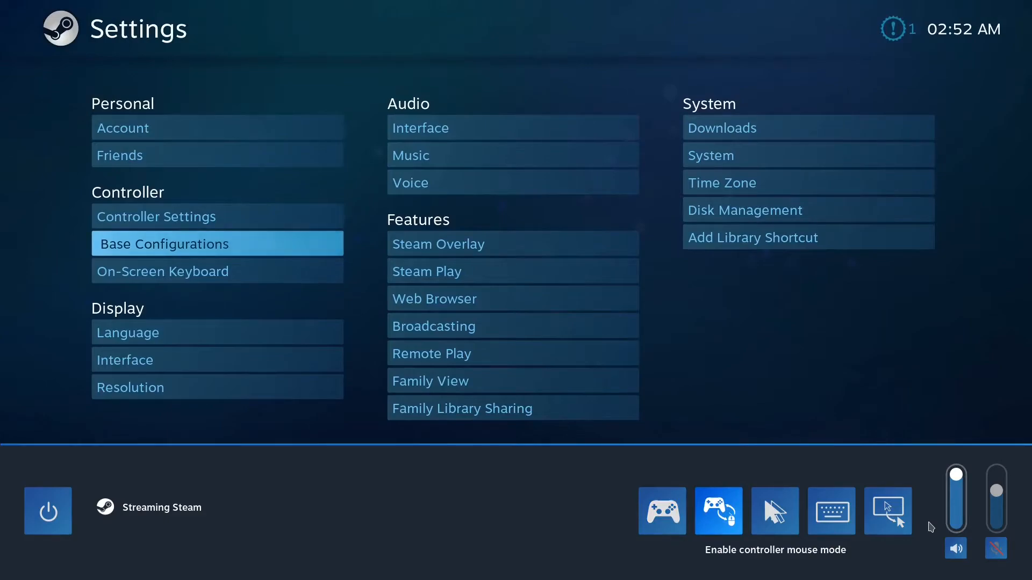
mouse_move(830, 511)
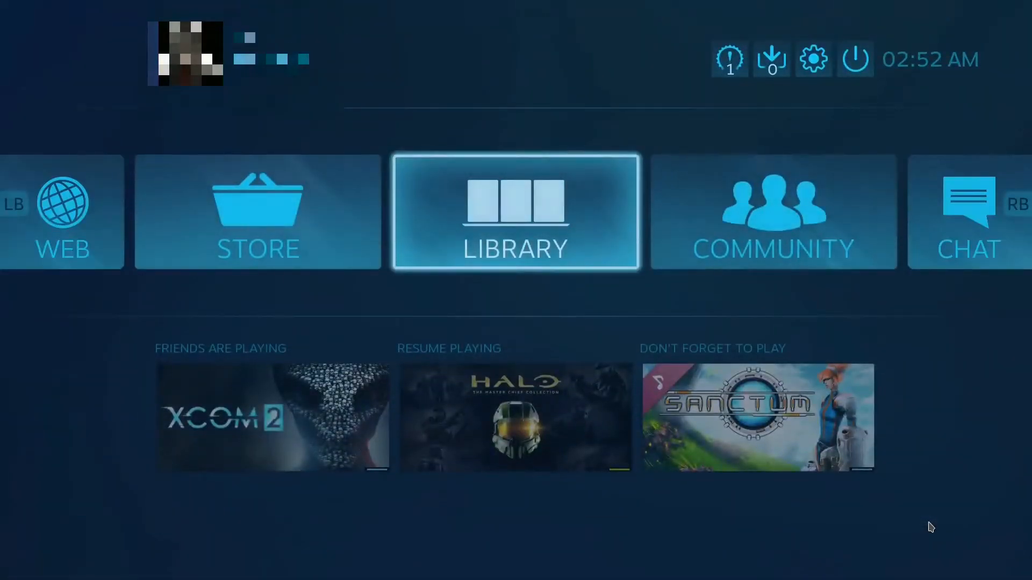
Open the host's Library, launch Valheim, and choose Start Game from its main menu
click(516, 212)
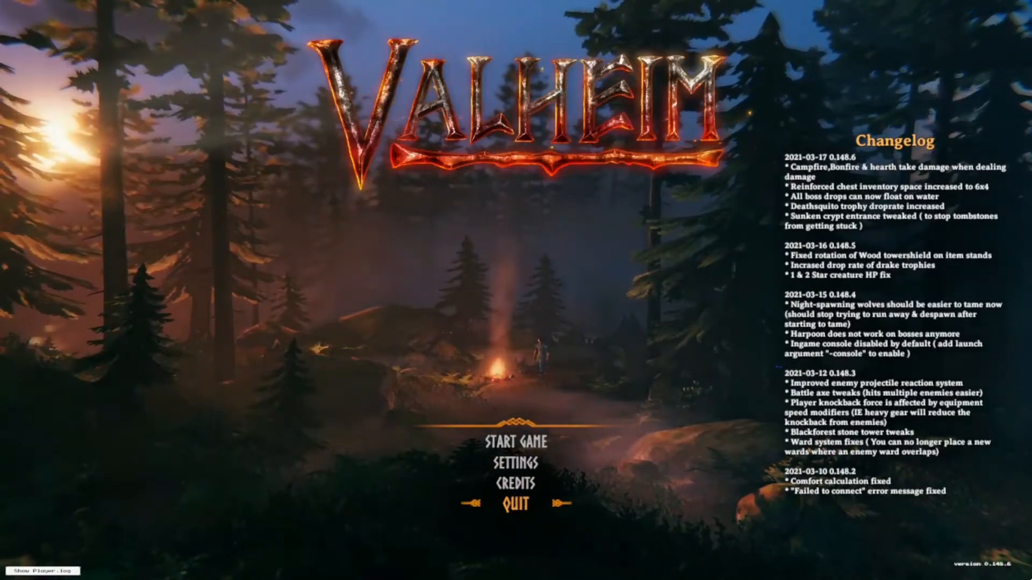
click(515, 441)
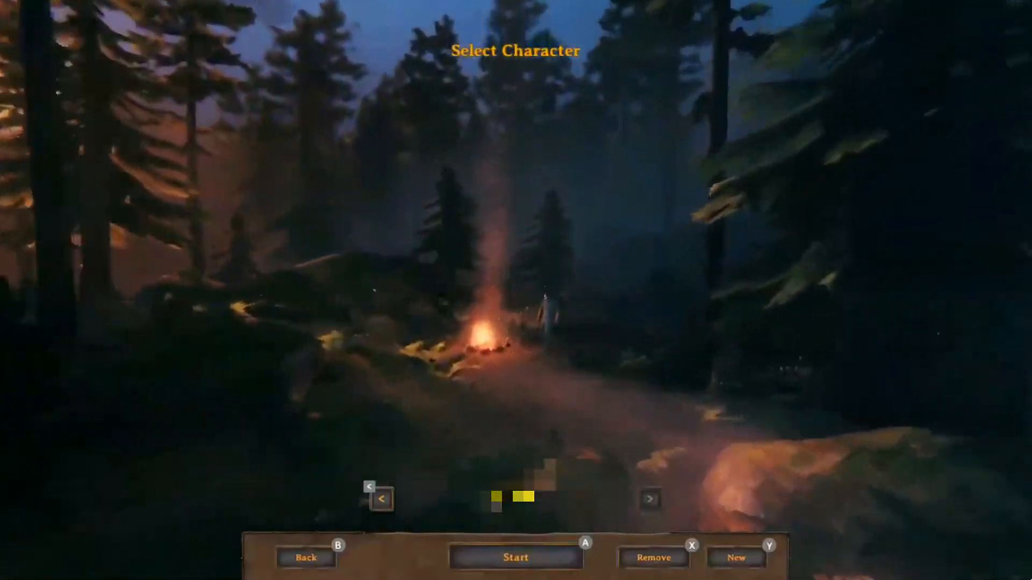